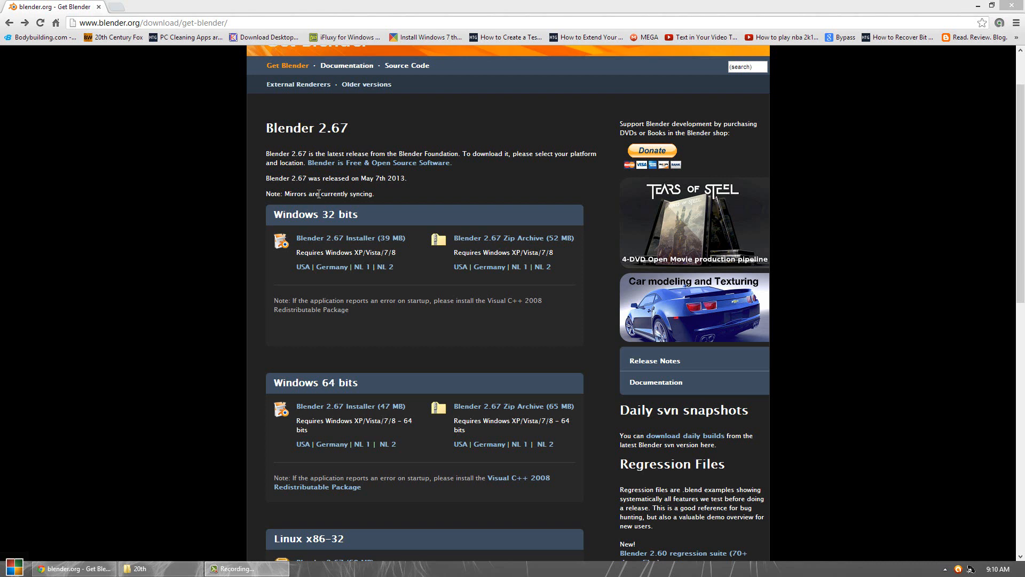
mouse_move(319, 524)
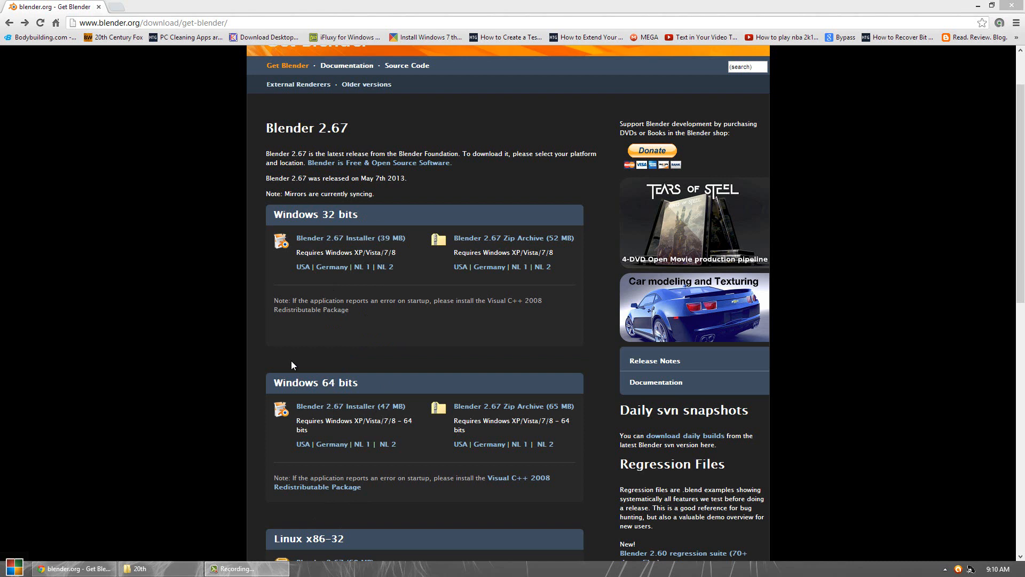
mouse_move(383, 355)
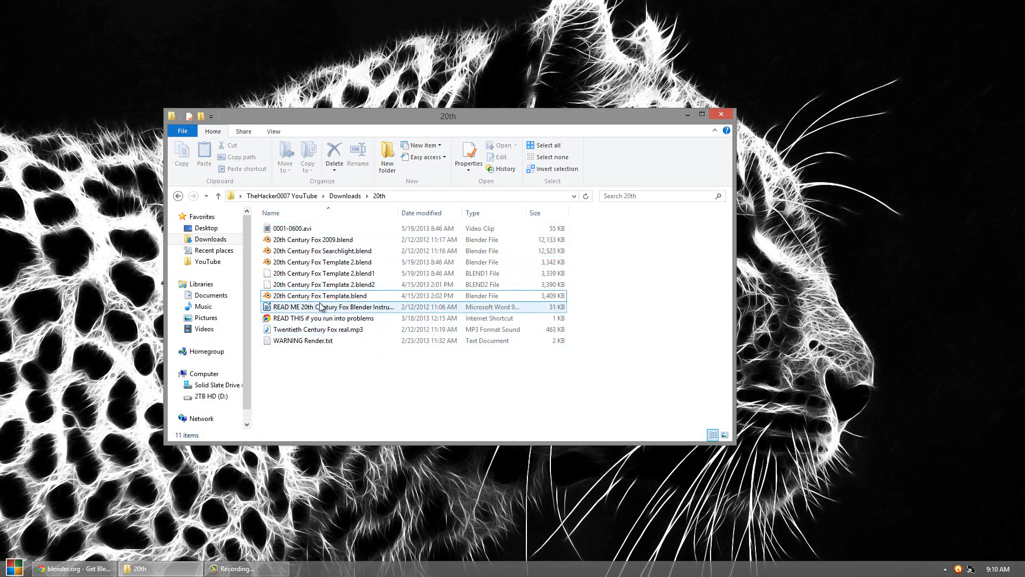
Review the Downloads > 20th folder's Fox template files, readme, MP3 and render warning note.
left_click(320, 296)
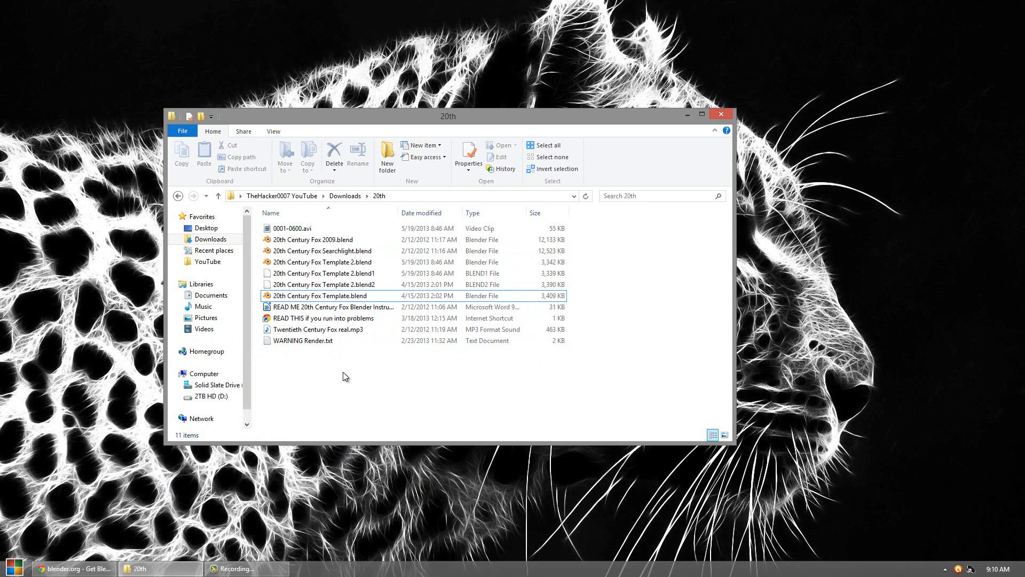
left_click(304, 340)
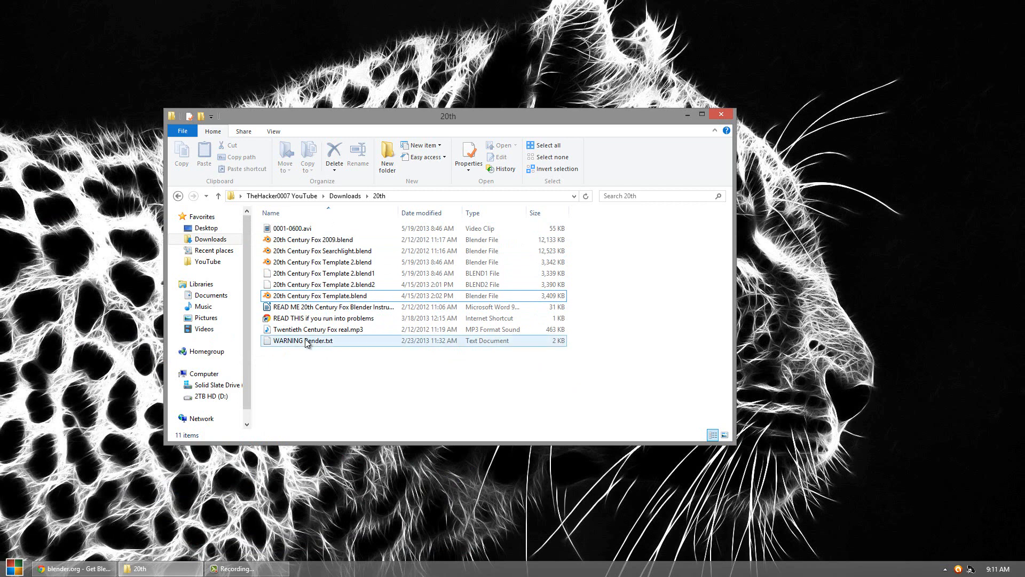
Read WARNING Render.txt about 1-2 day render times and CPU needs, then close Notepad.
double_click(303, 341)
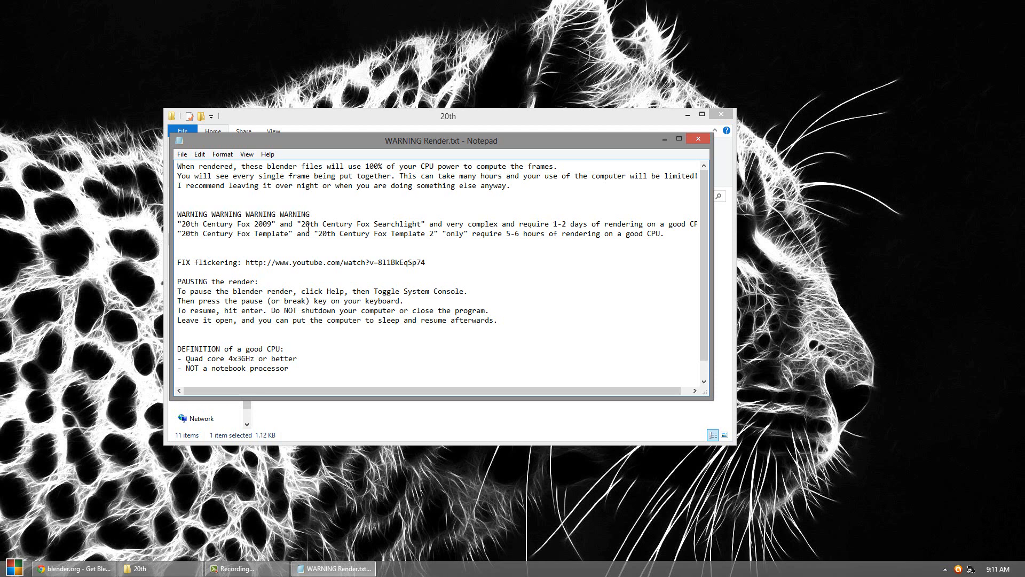
mouse_move(308, 227)
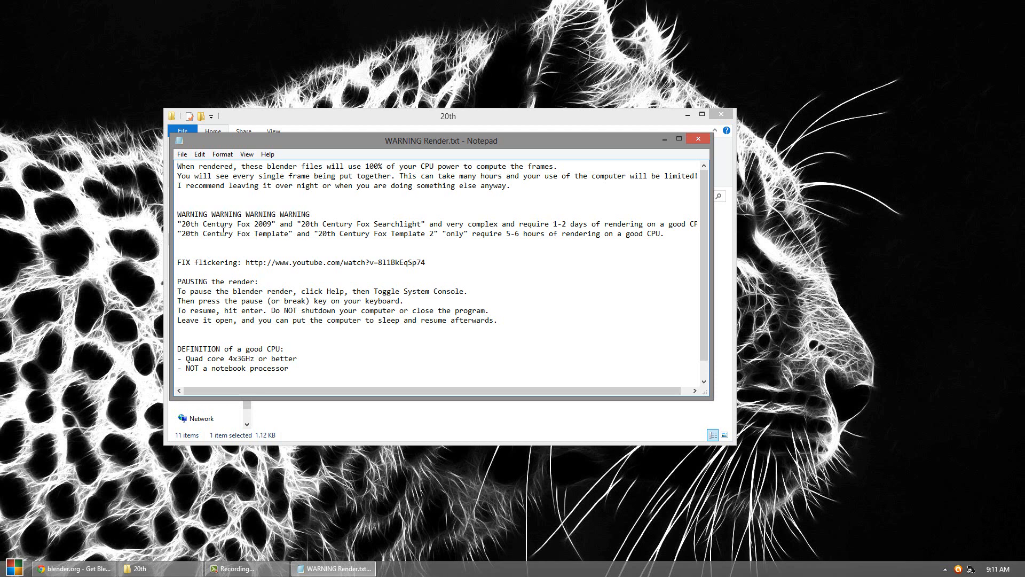
mouse_move(224, 231)
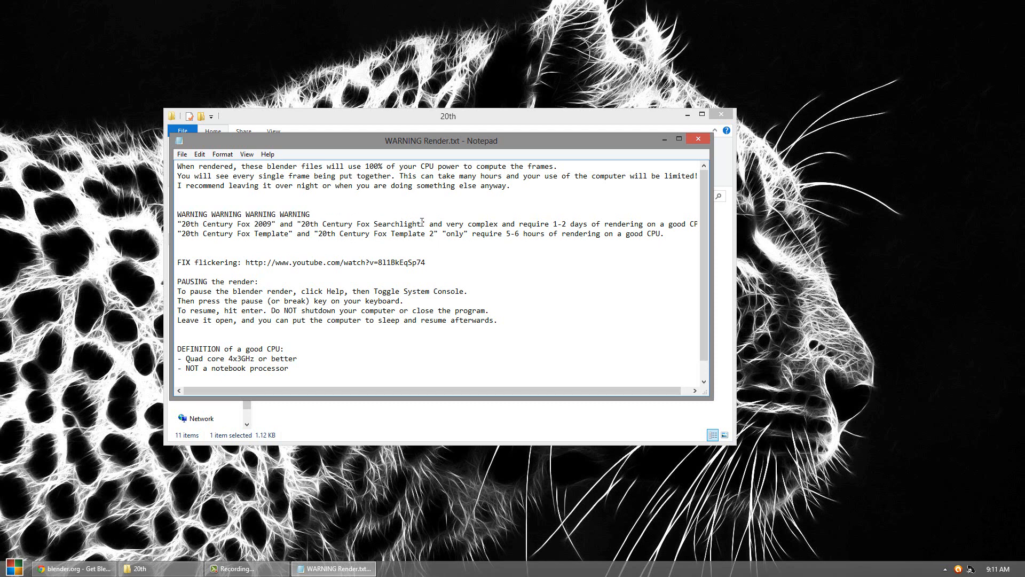
left_click_drag(178, 224, 425, 224)
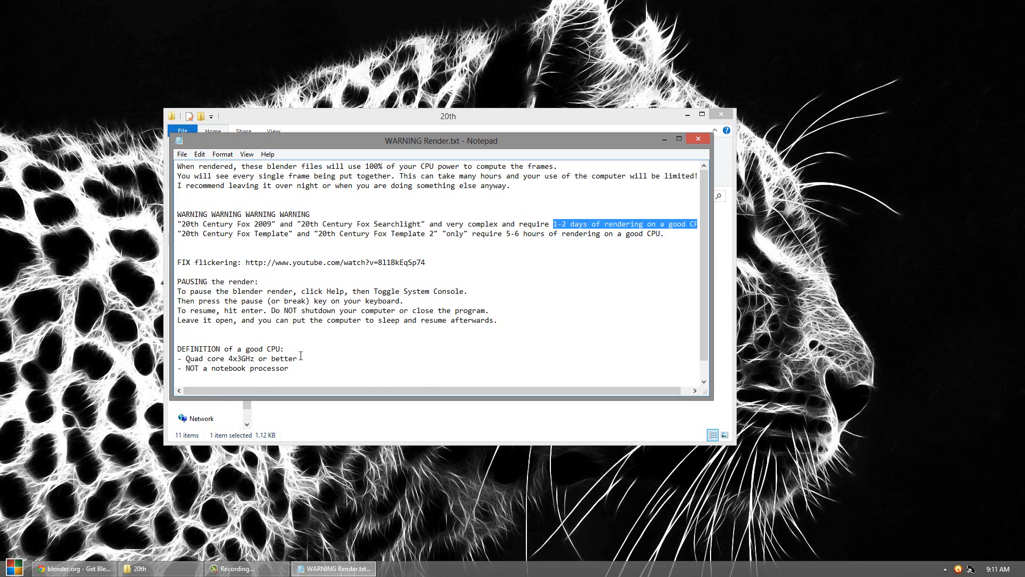
left_click(209, 354)
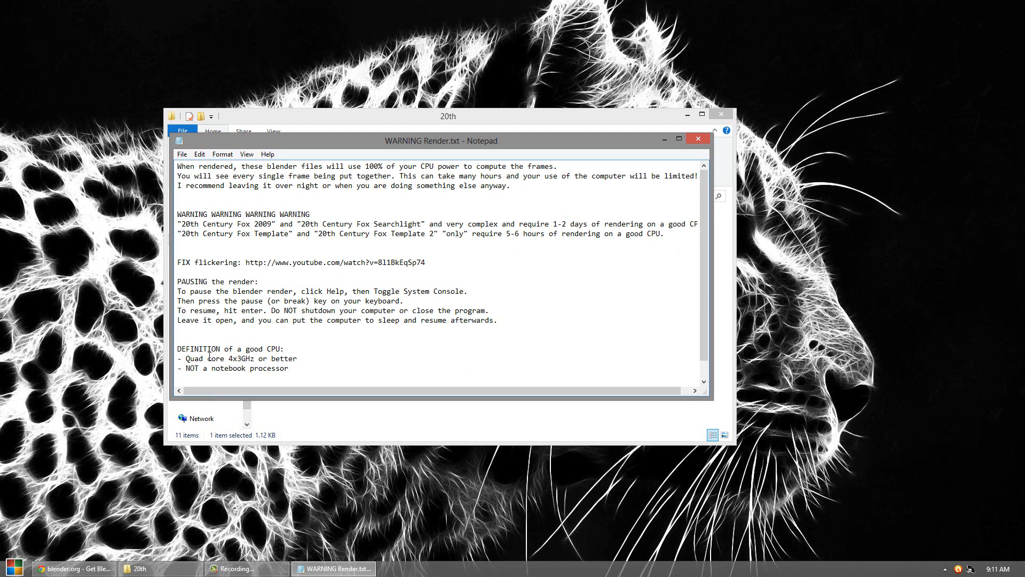
left_click(298, 359)
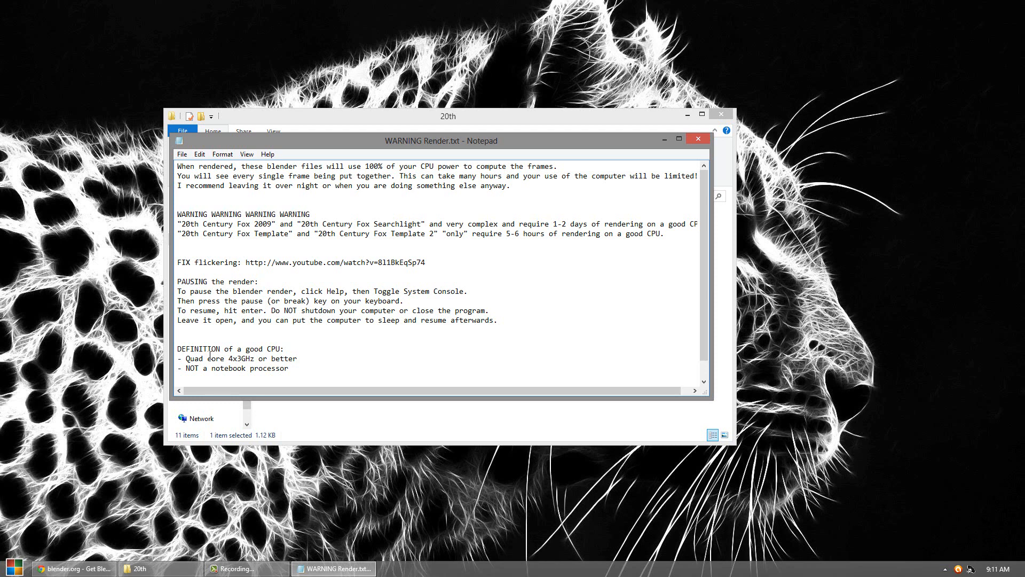
left_click(297, 358)
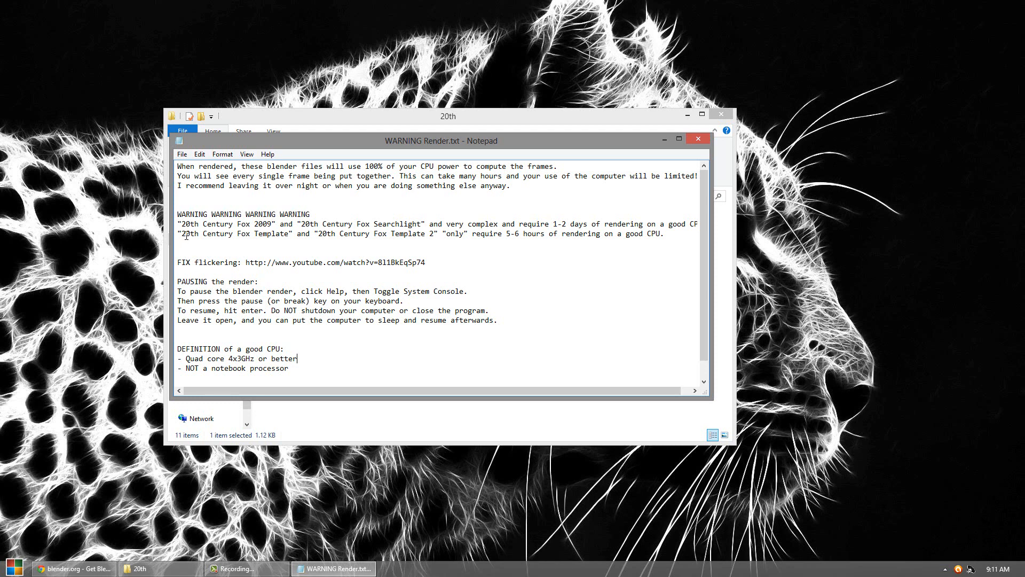
left_click_drag(181, 233, 274, 234)
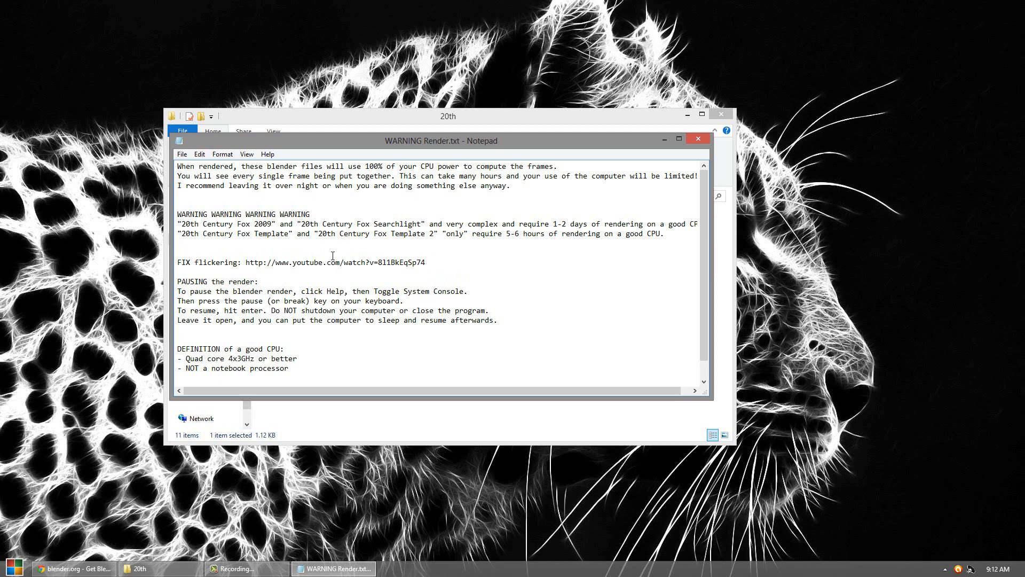
left_click(179, 251)
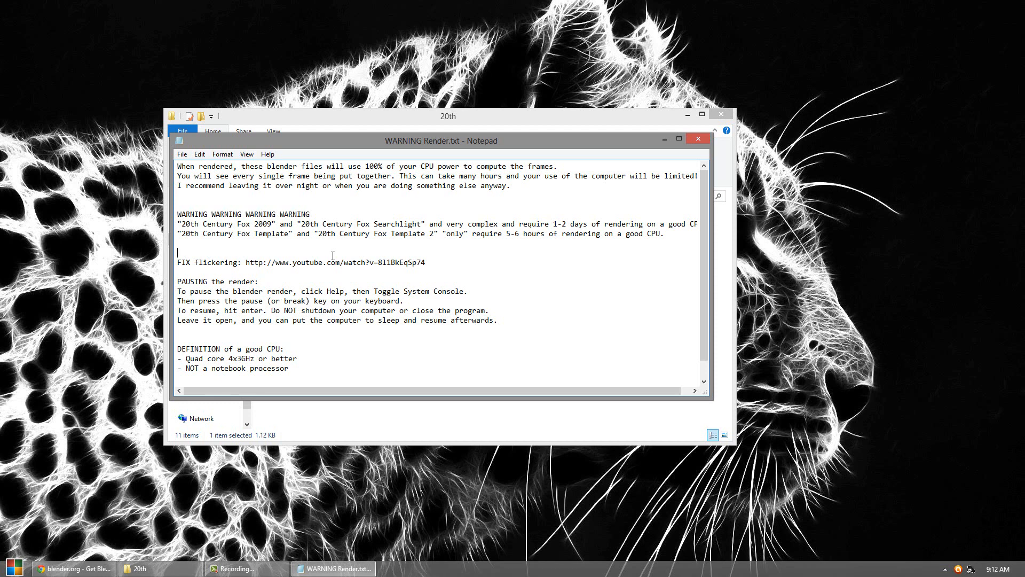
left_click(698, 139)
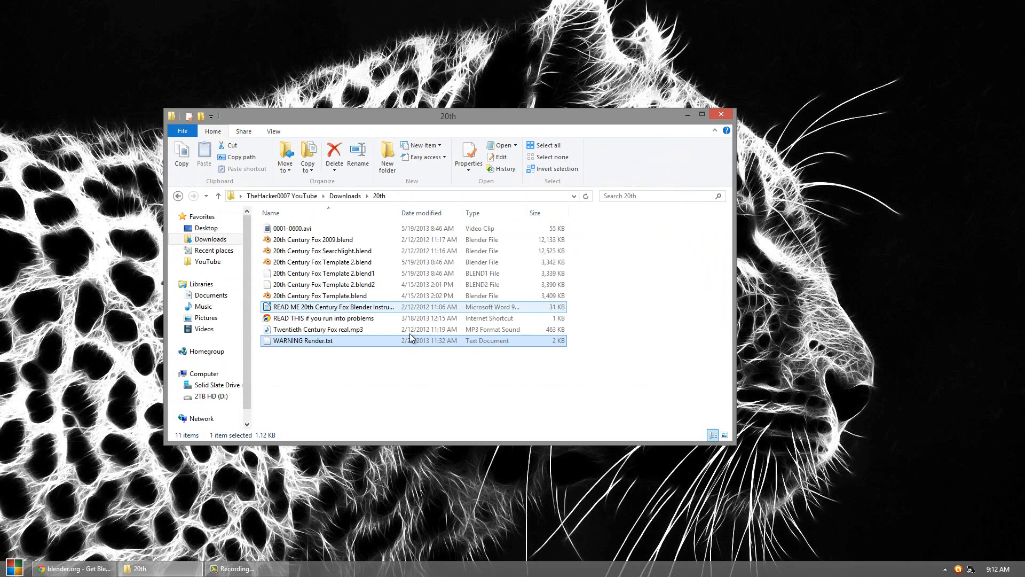
Open 20th Century Fox Template.blend in Blender.
left_click(321, 295)
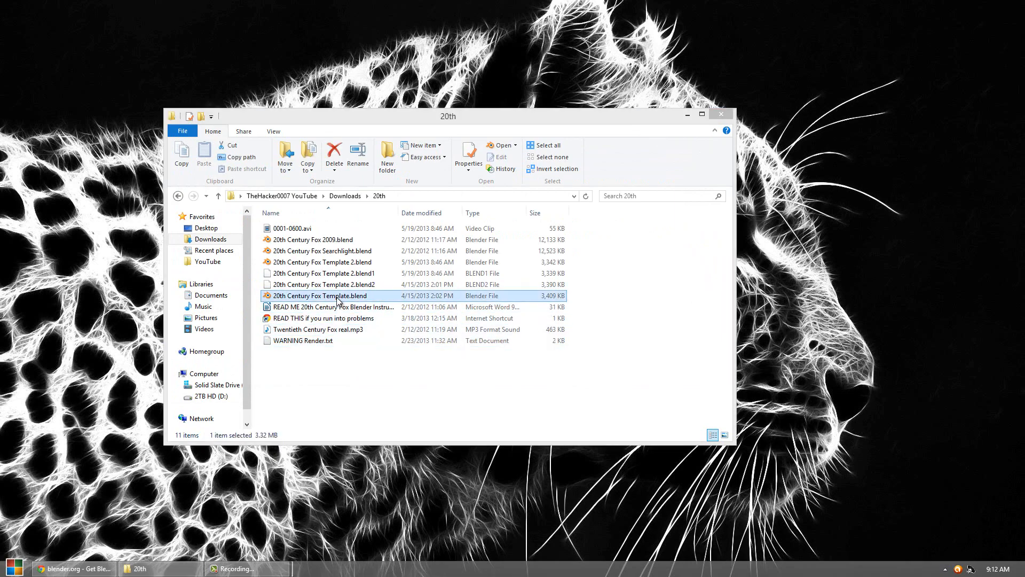
double_click(320, 295)
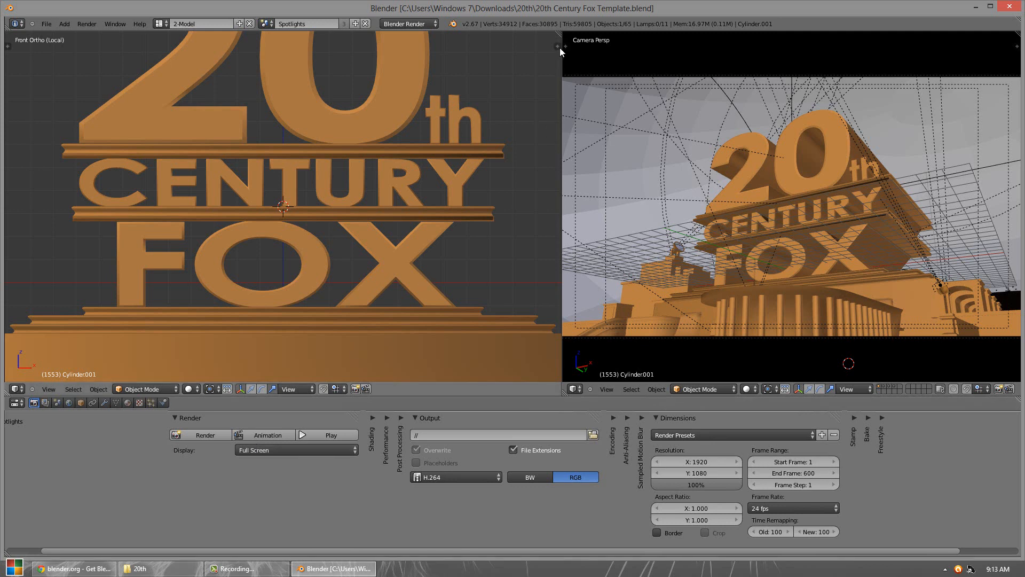
mouse_move(302, 167)
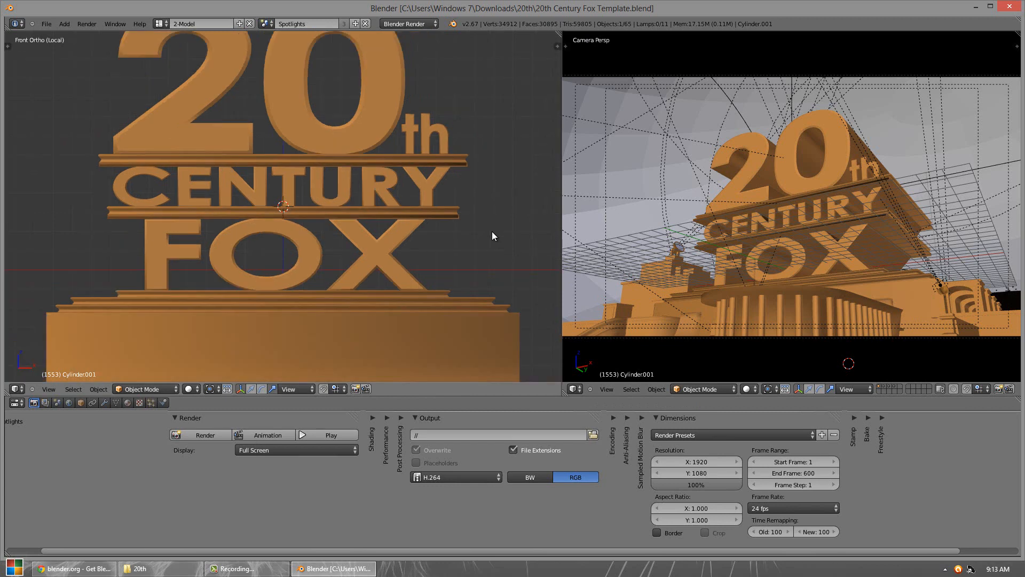
scroll("down", 3)
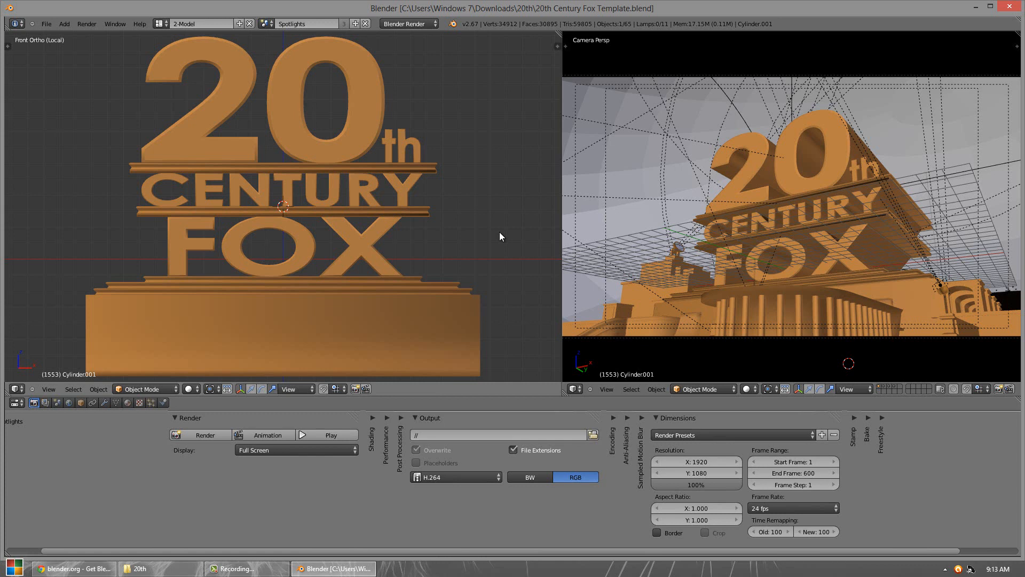
mouse_move(366, 134)
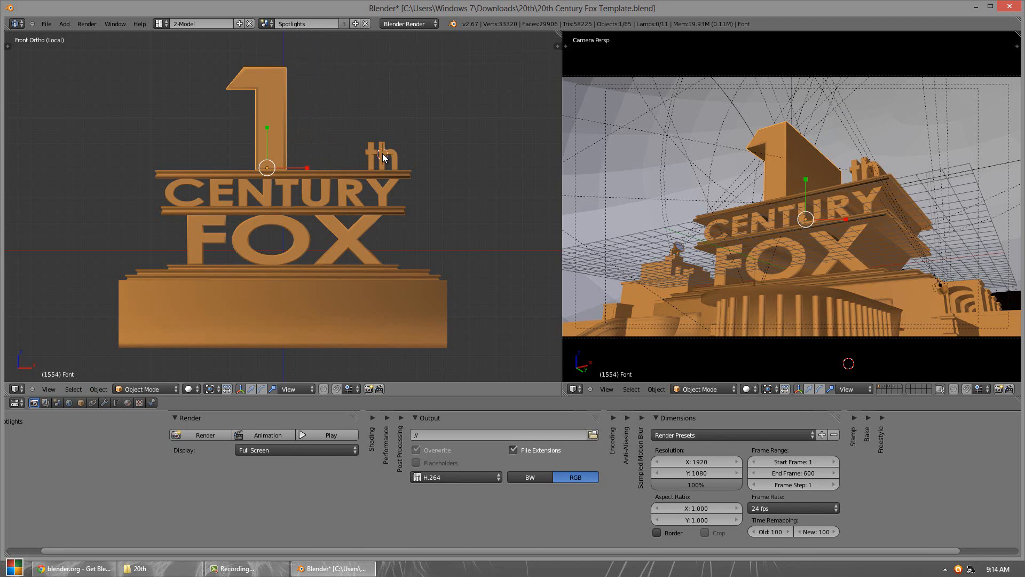
Select the small 'th' text object beside the 1 on the logo.
left_click(382, 166)
type("st")
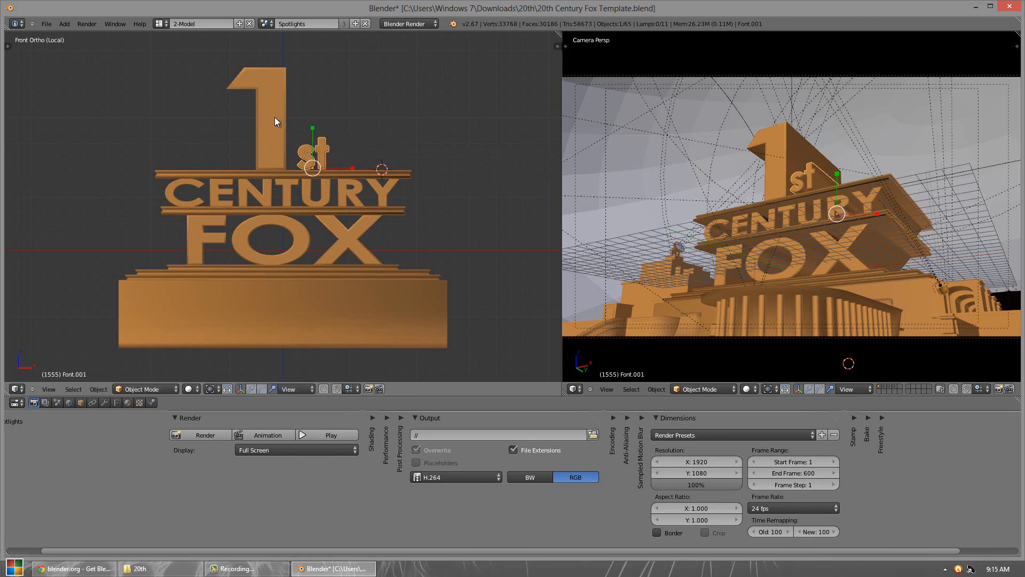
mouse_move(383, 175)
type("P")
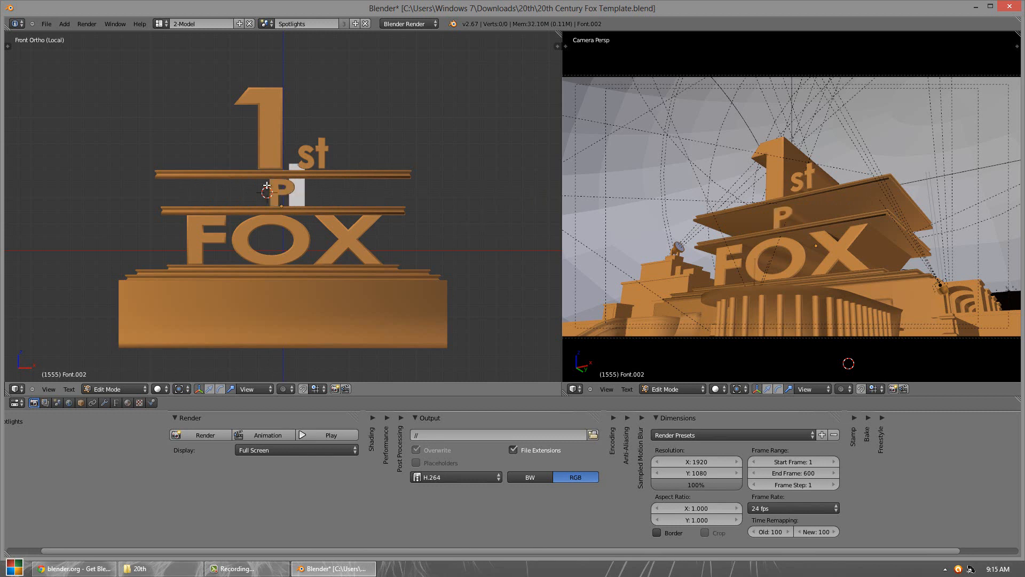
Finish typing 'Production' to replace CENTURY above FOX in the logo.
type("roducti")
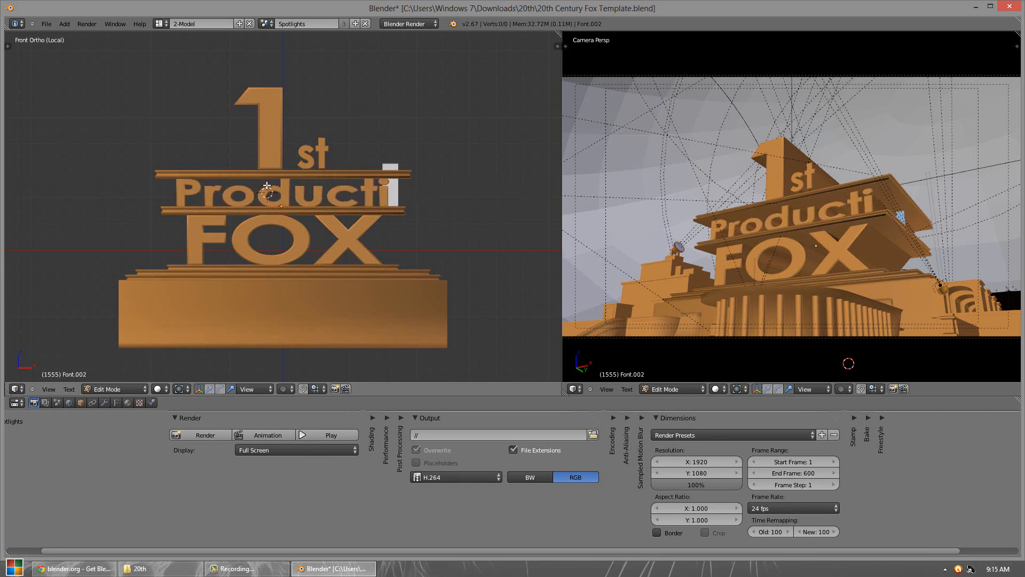
type("on")
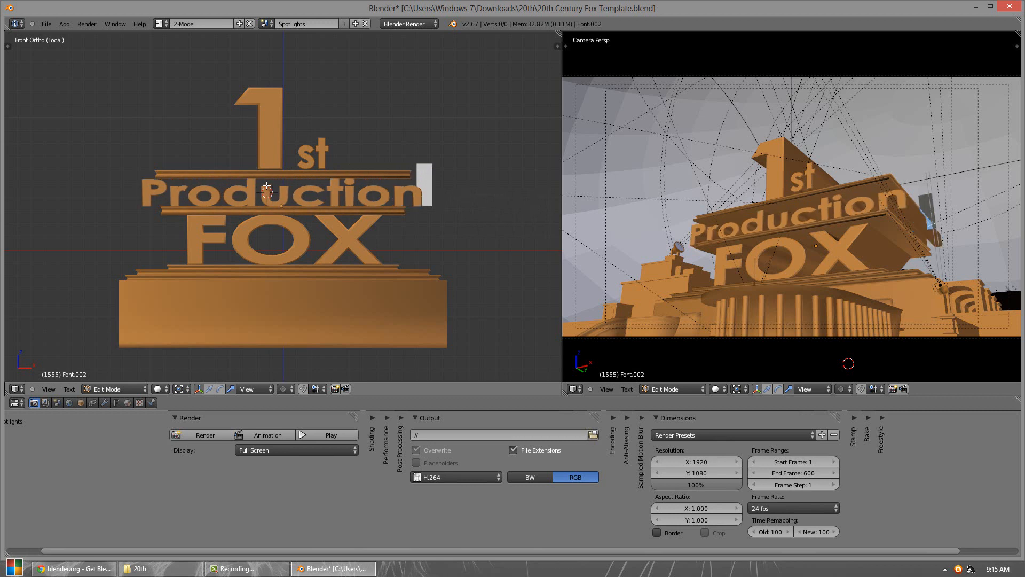
mouse_move(267, 190)
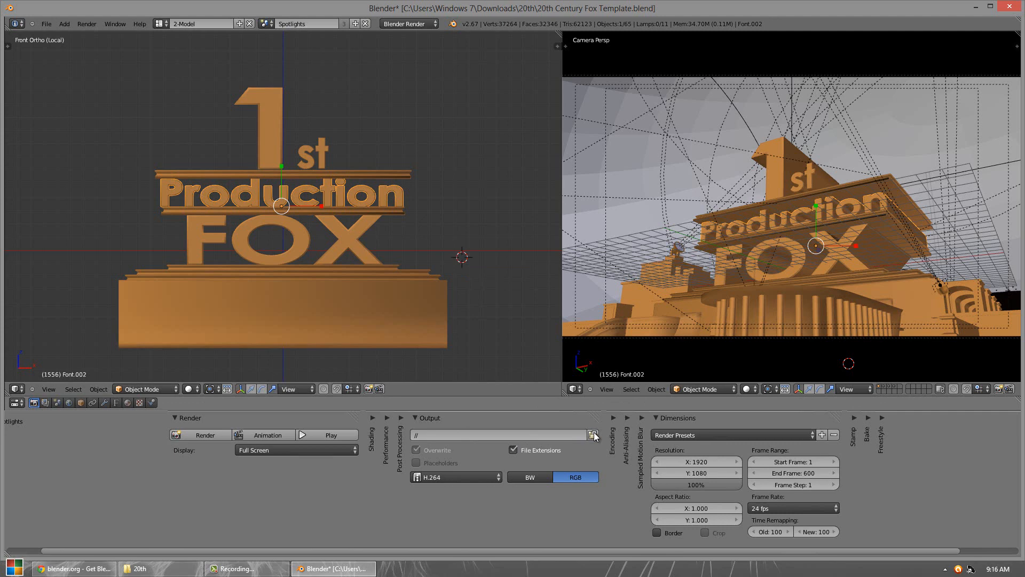
Set the render output path to //0001-0600.avi in the 20th folder.
left_click(593, 435)
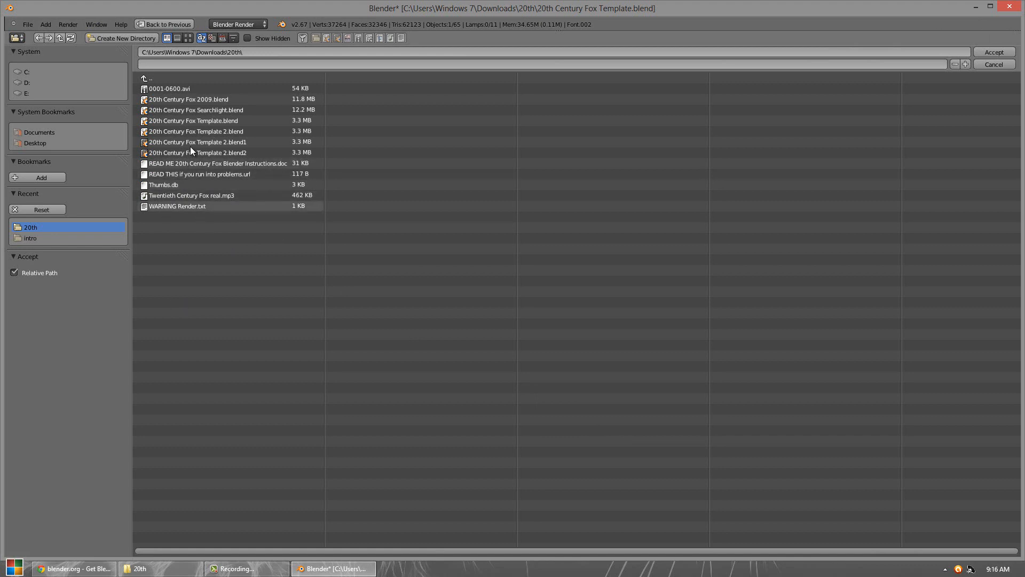
left_click(169, 88)
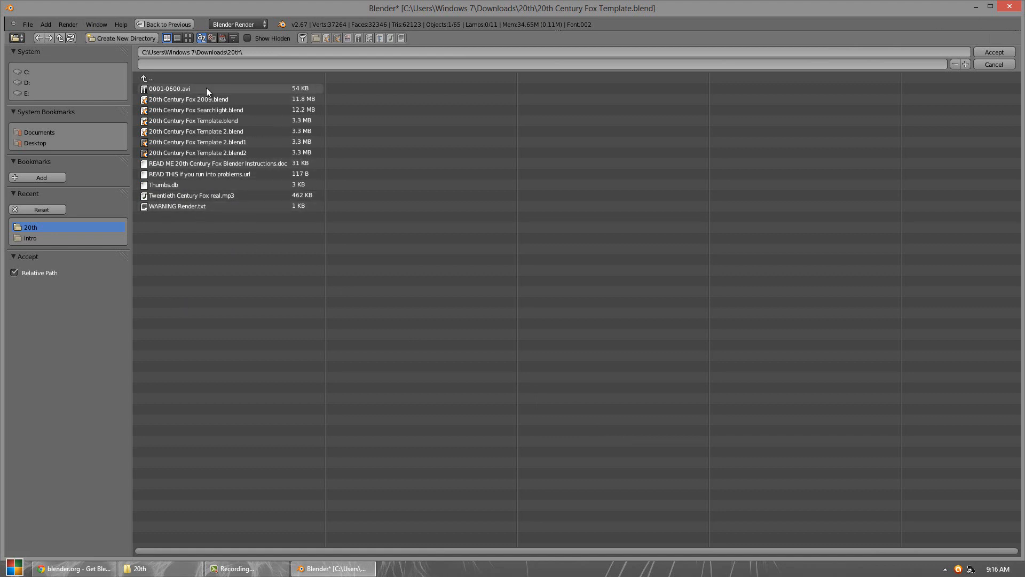
left_click(170, 88)
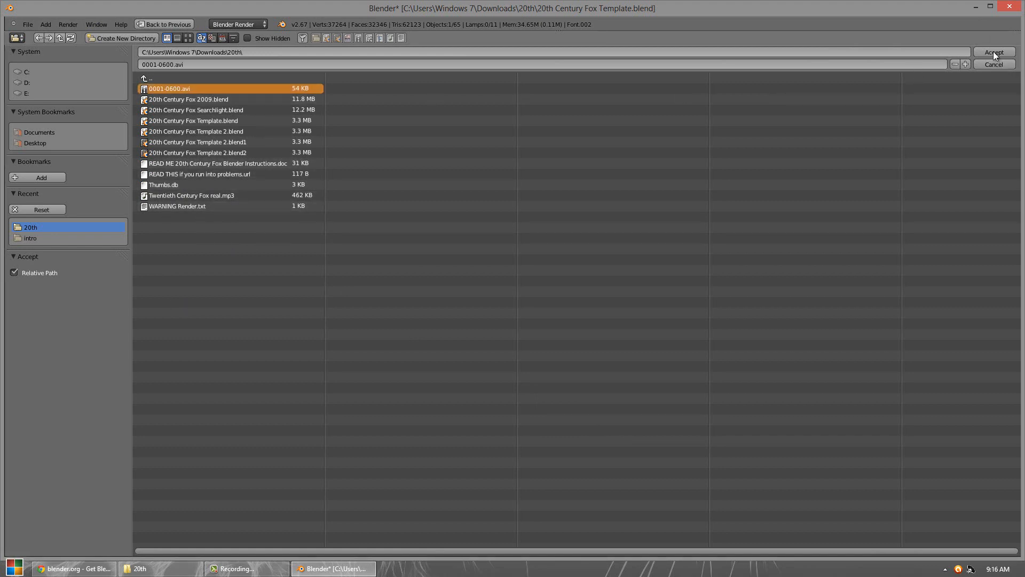
left_click(993, 53)
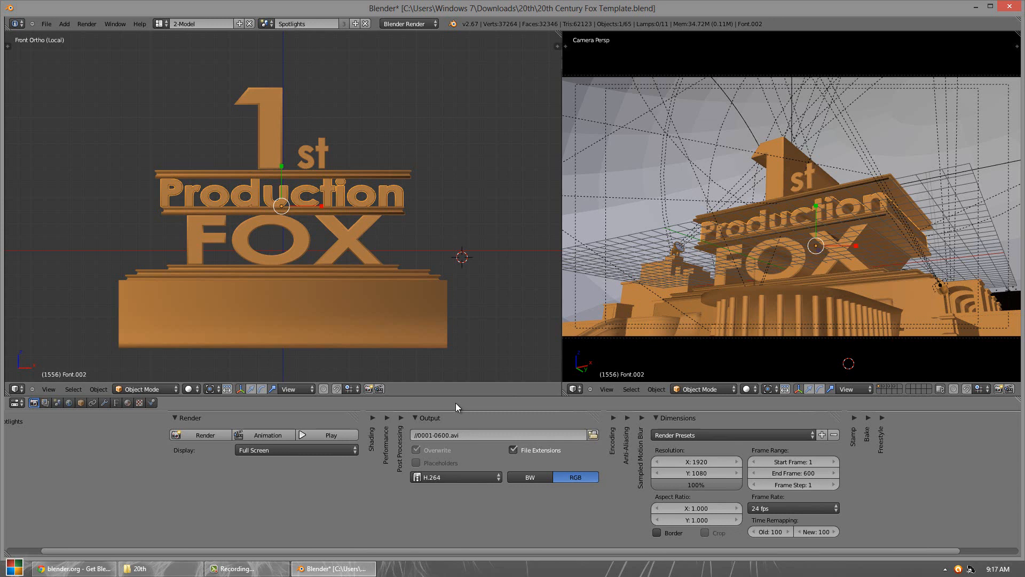
mouse_move(425, 438)
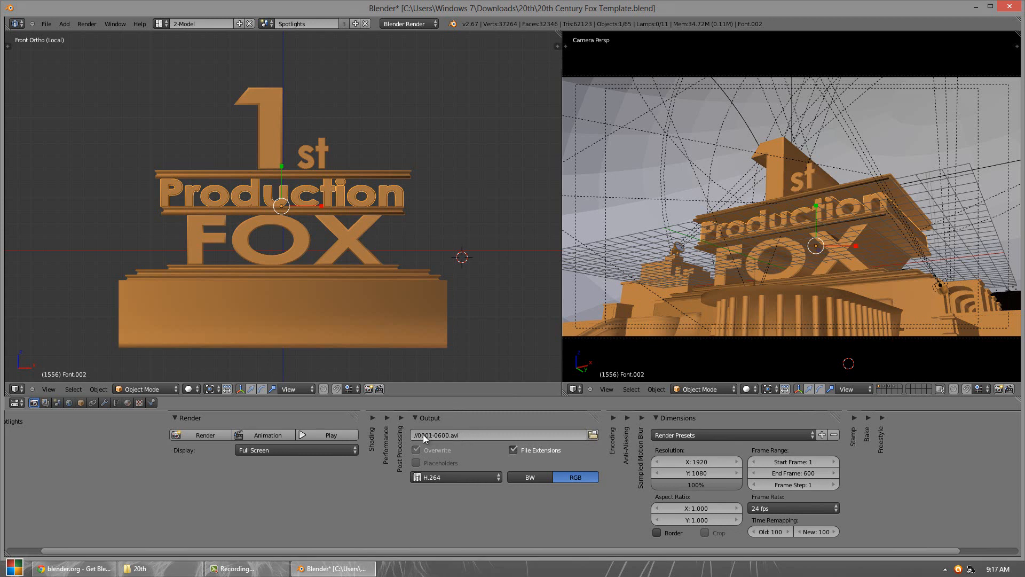
mouse_move(445, 442)
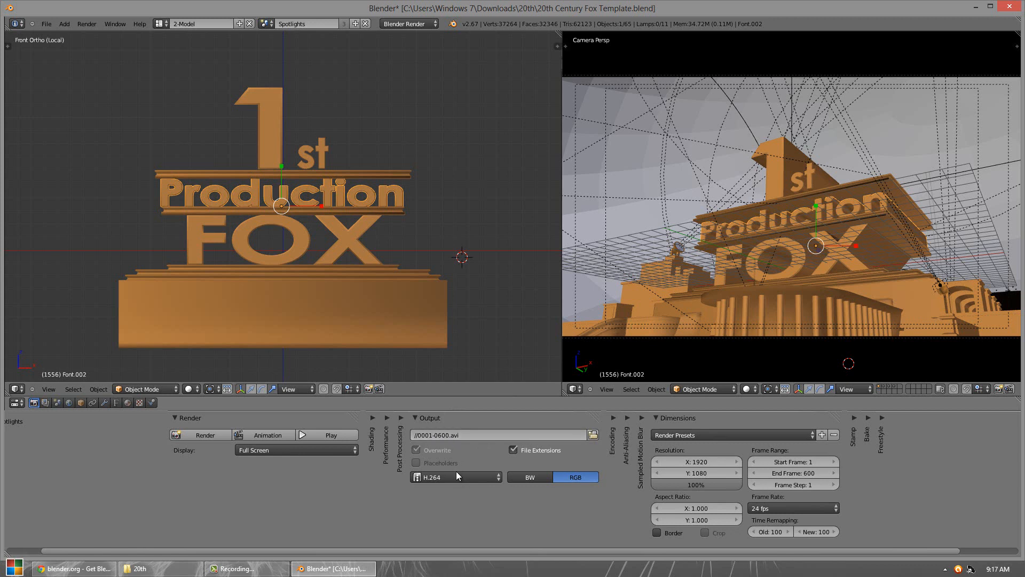
mouse_move(379, 454)
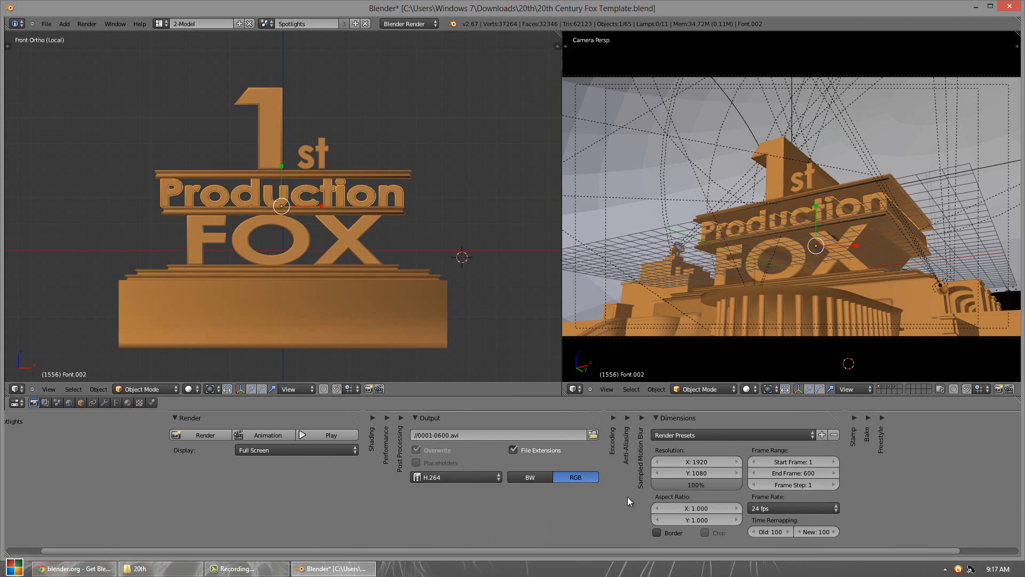
mouse_move(811, 439)
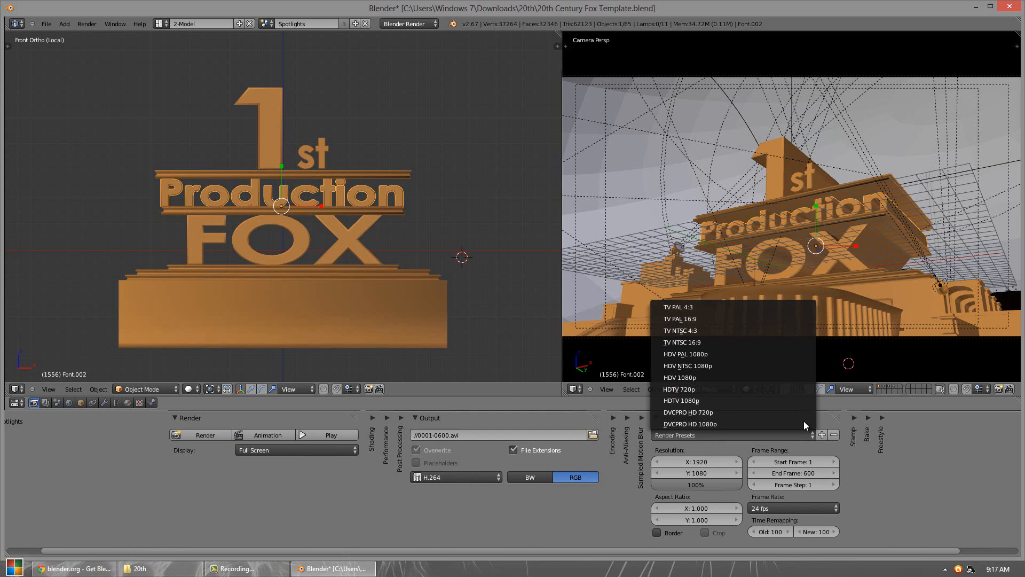
mouse_move(778, 389)
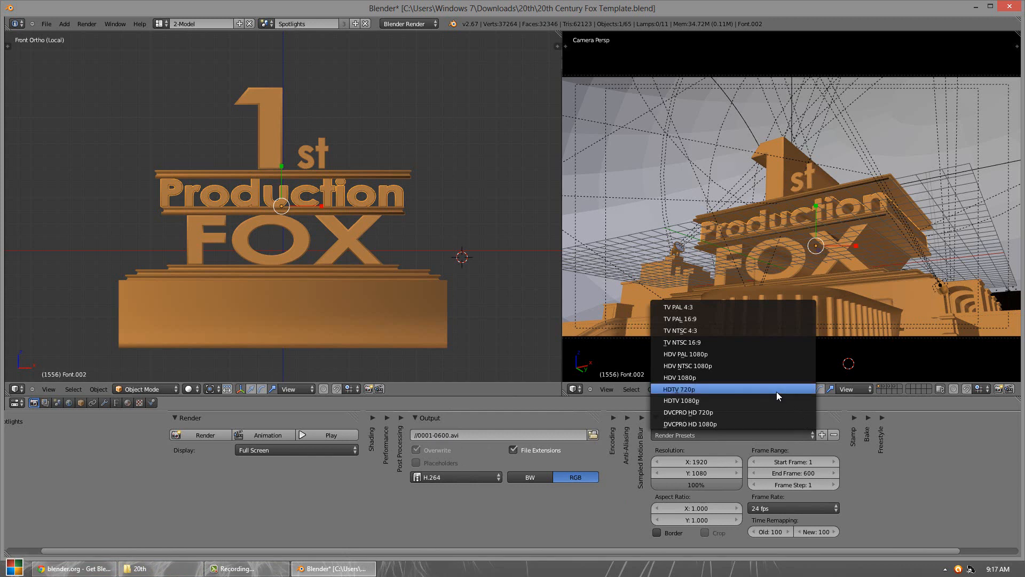
mouse_move(696, 400)
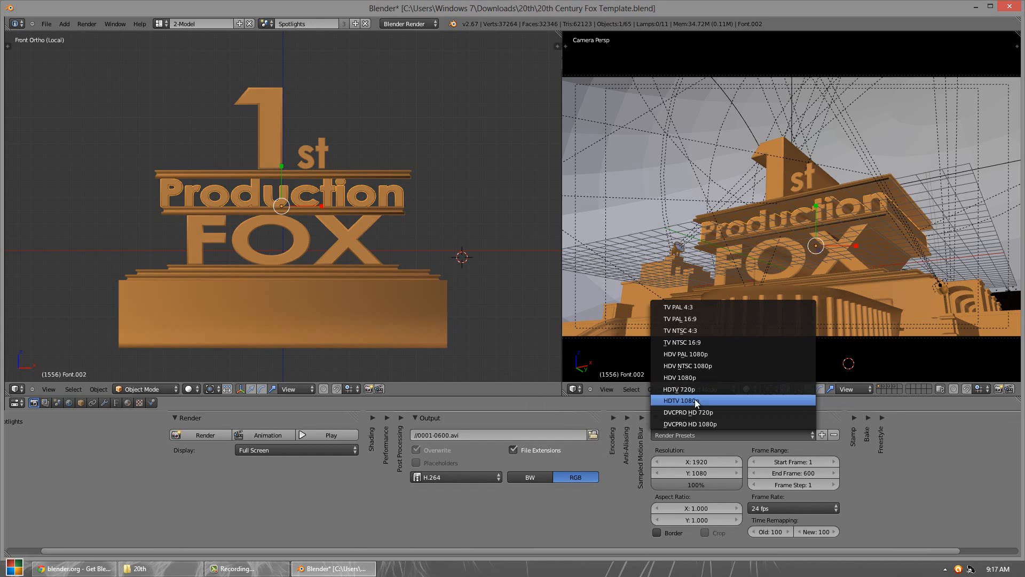
mouse_move(686, 316)
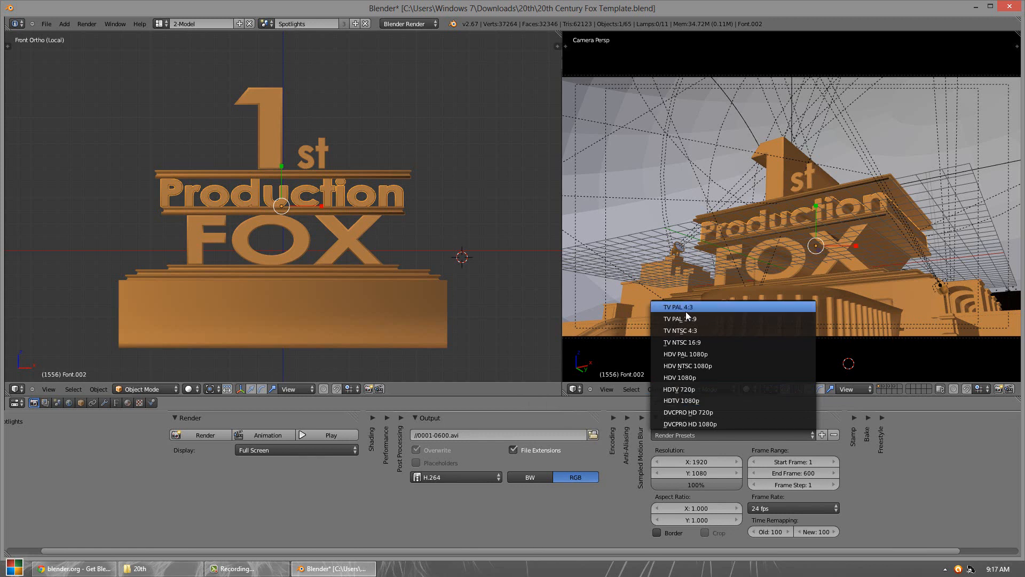
mouse_move(685, 318)
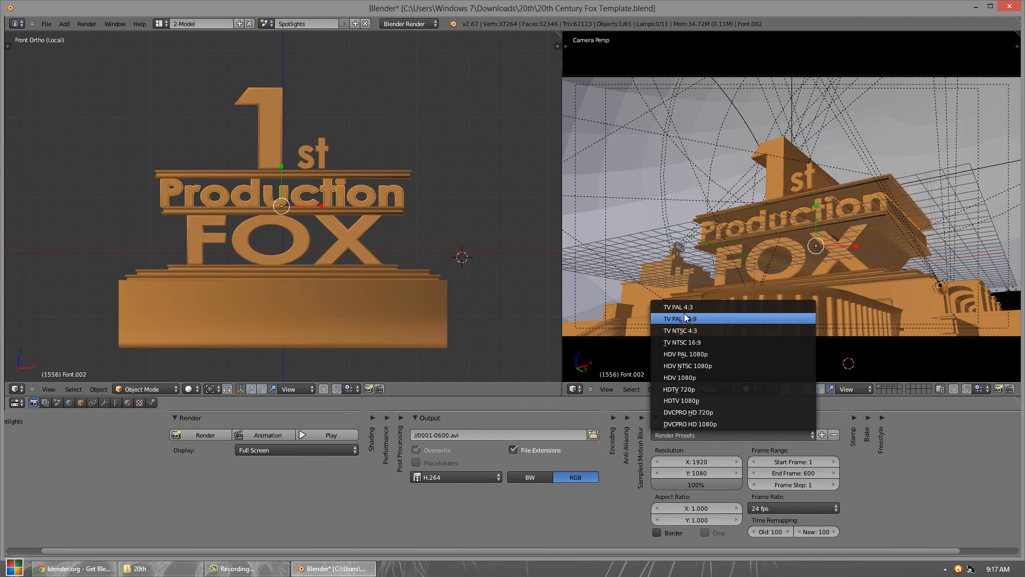
mouse_move(694, 325)
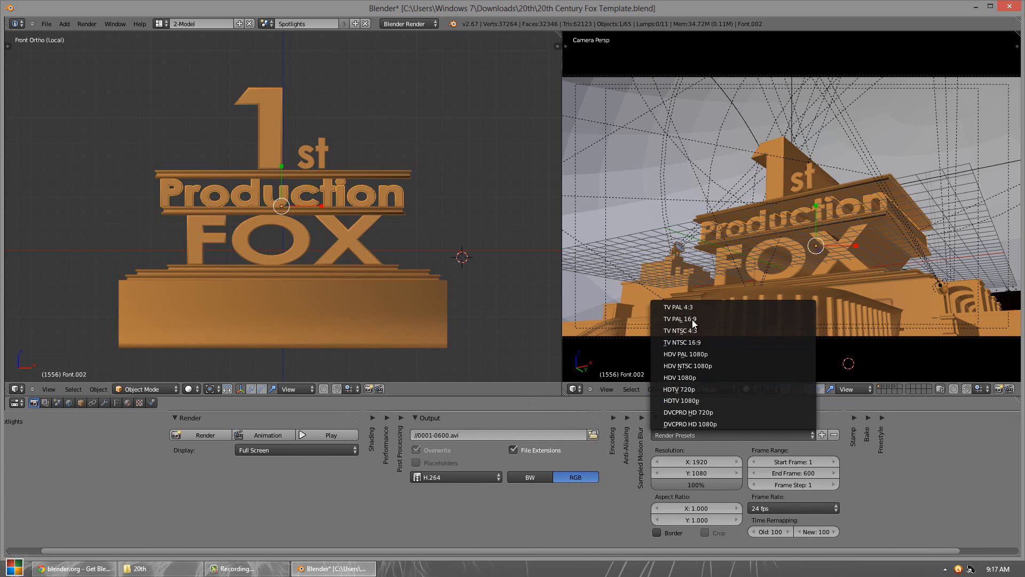
mouse_move(682, 342)
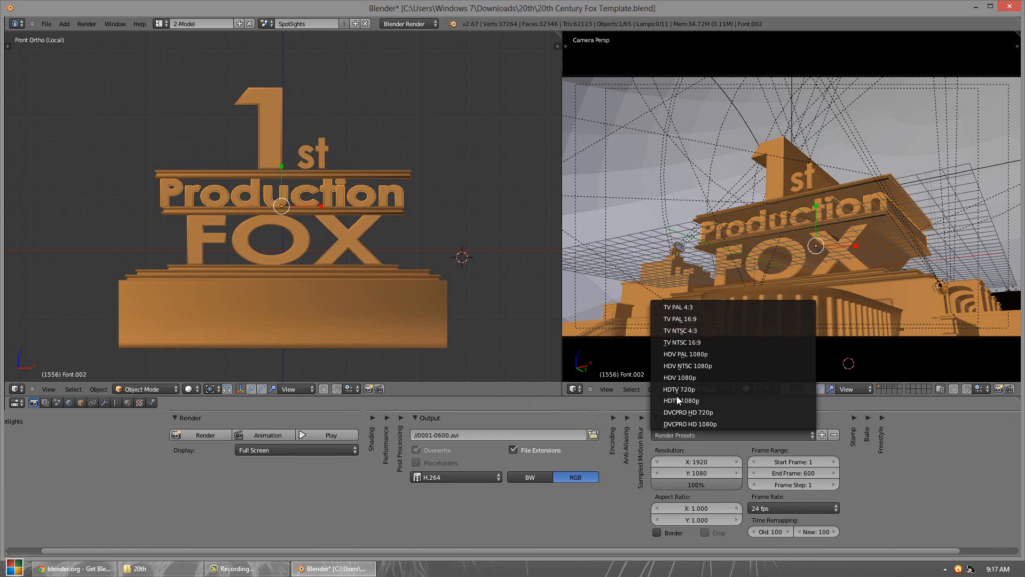
mouse_move(680, 400)
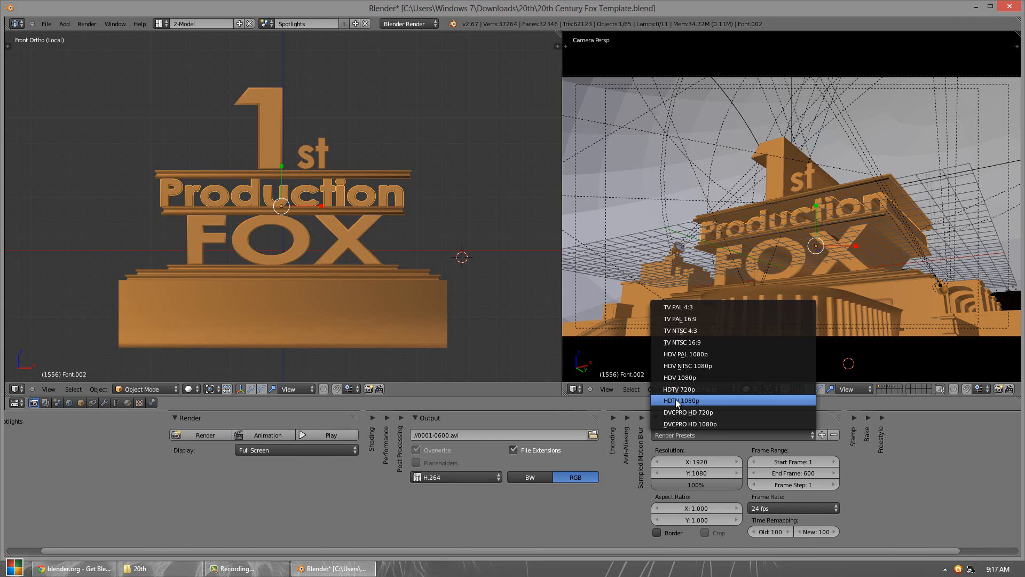
mouse_move(699, 320)
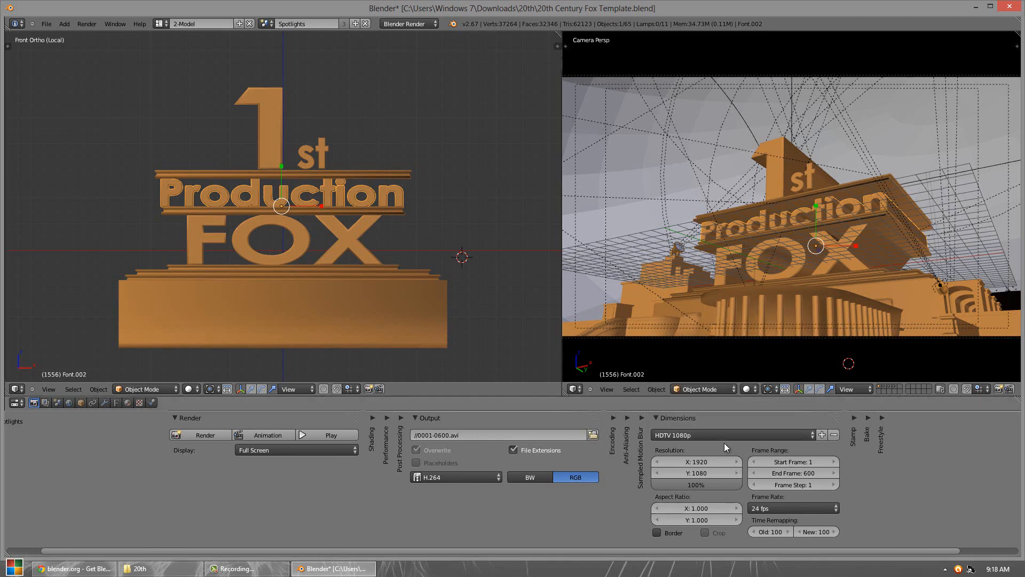
mouse_move(522, 518)
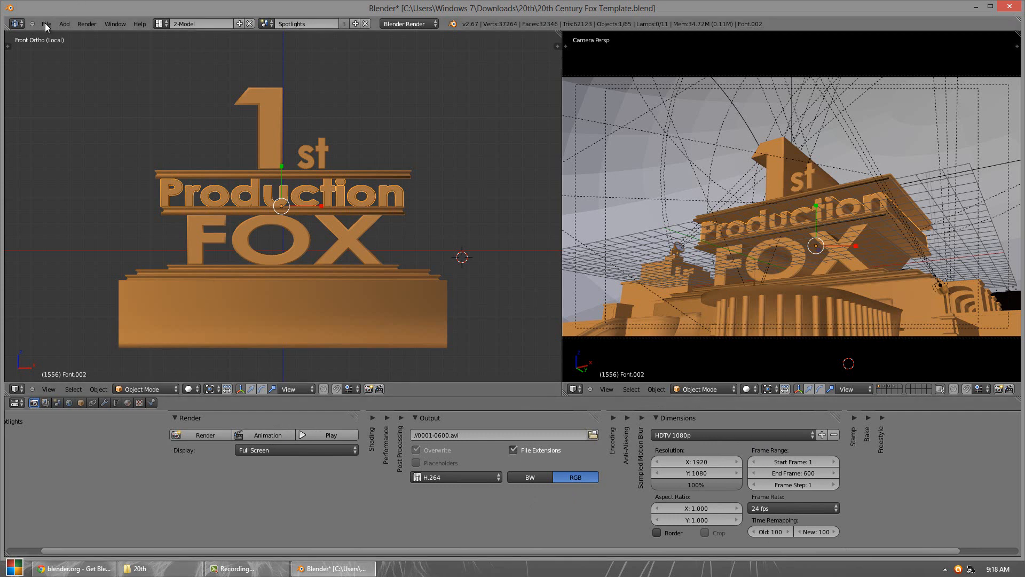
Save the edited project over 20th Century Fox Template.blend with Save As.
left_click(46, 24)
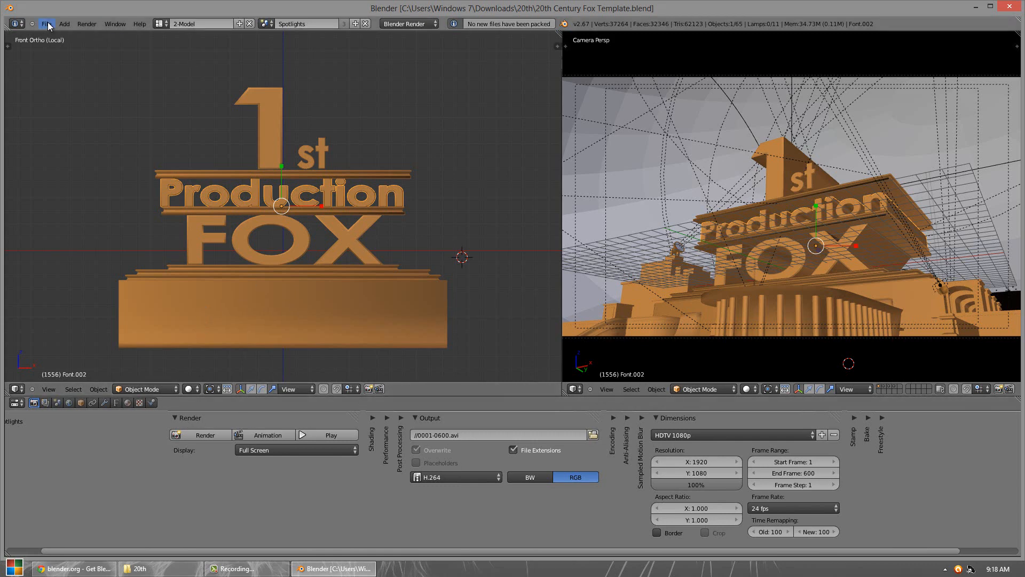
left_click(46, 23)
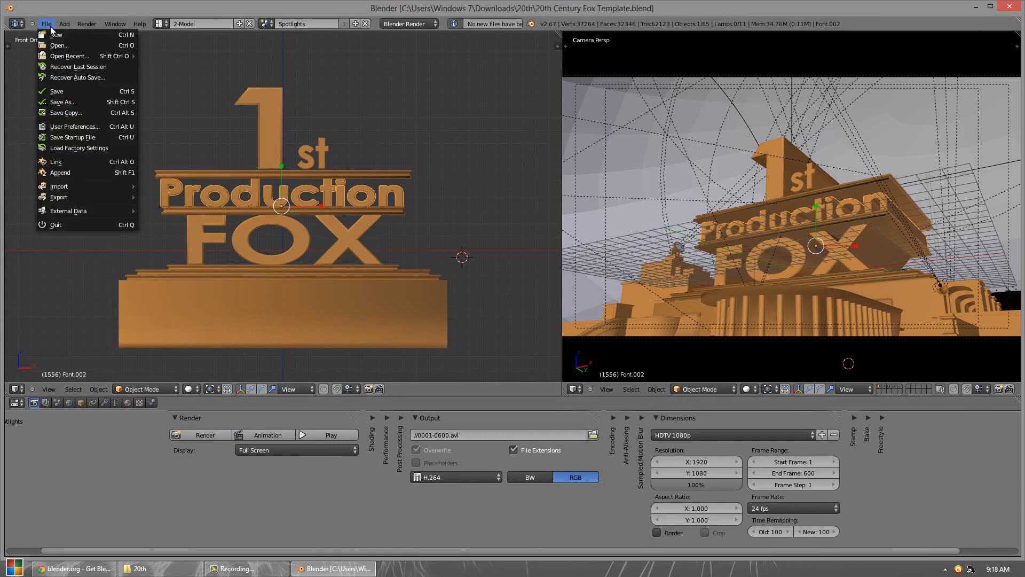
left_click(62, 102)
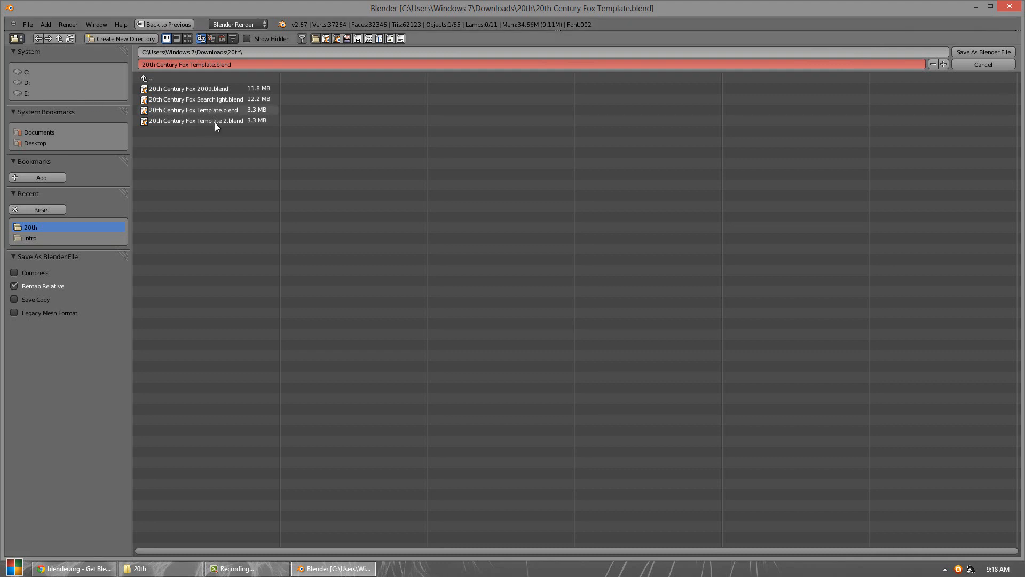
left_click(193, 109)
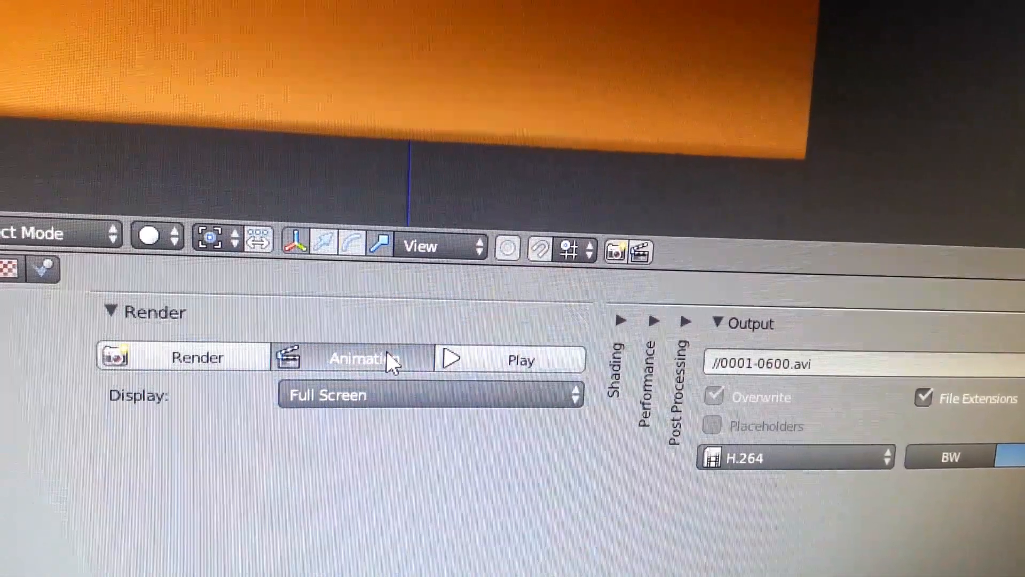
Render frames 1–600 at 1920×1080 to //0001-0600.avi.
left_click(361, 358)
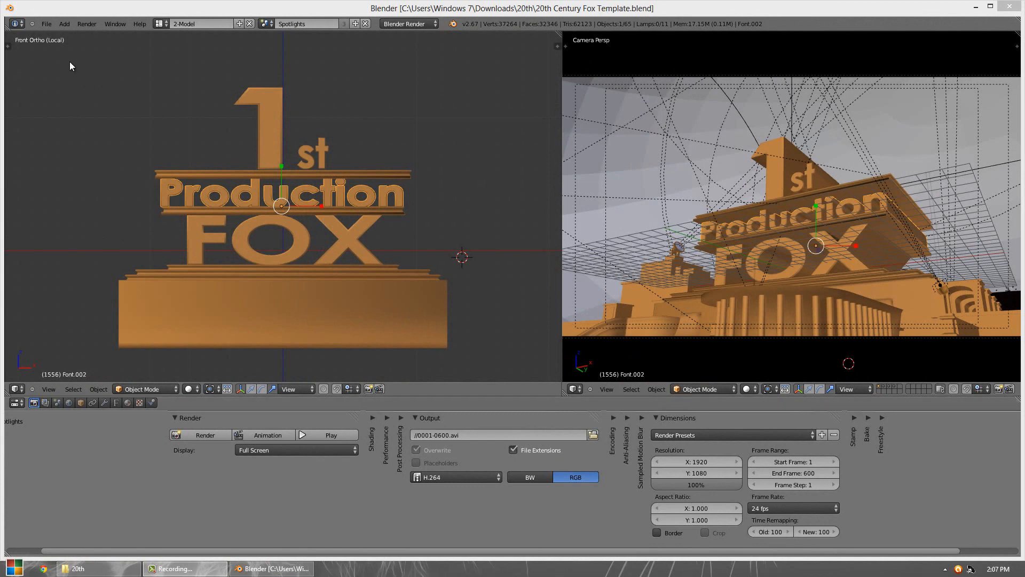
mouse_move(157, 45)
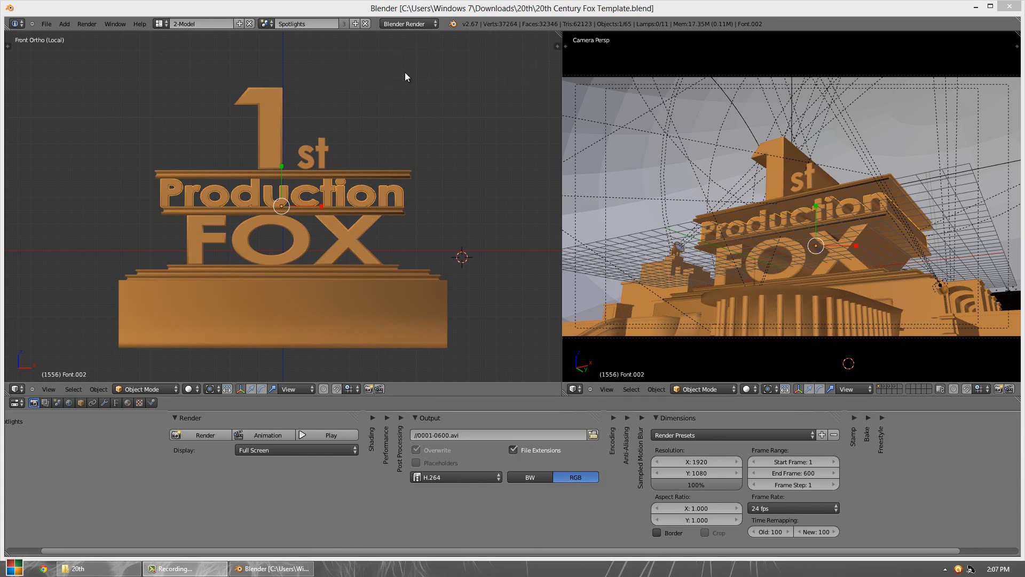
mouse_move(674, 89)
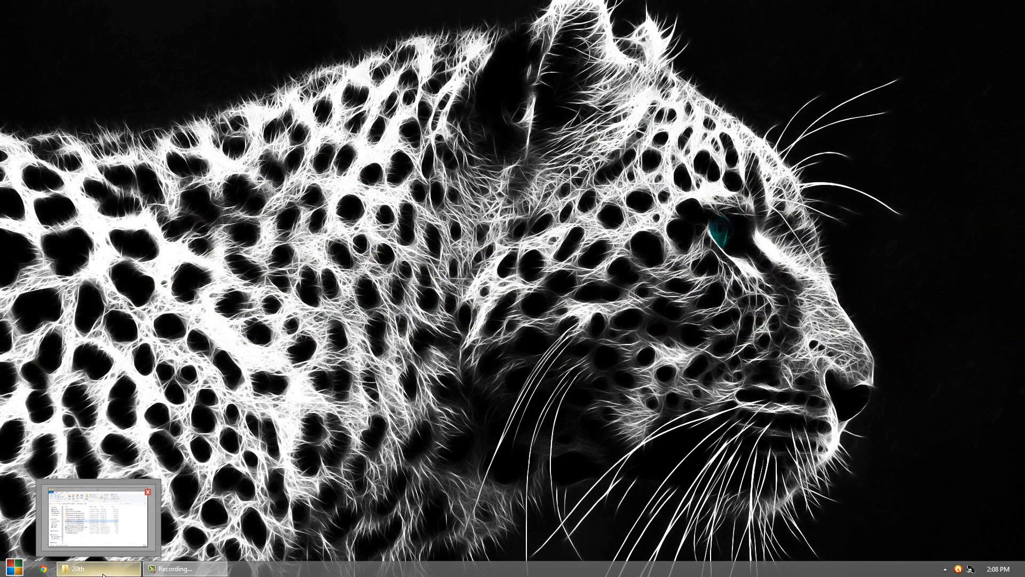
Play 0001-0600.avi from the 20th folder window.
left_click(98, 567)
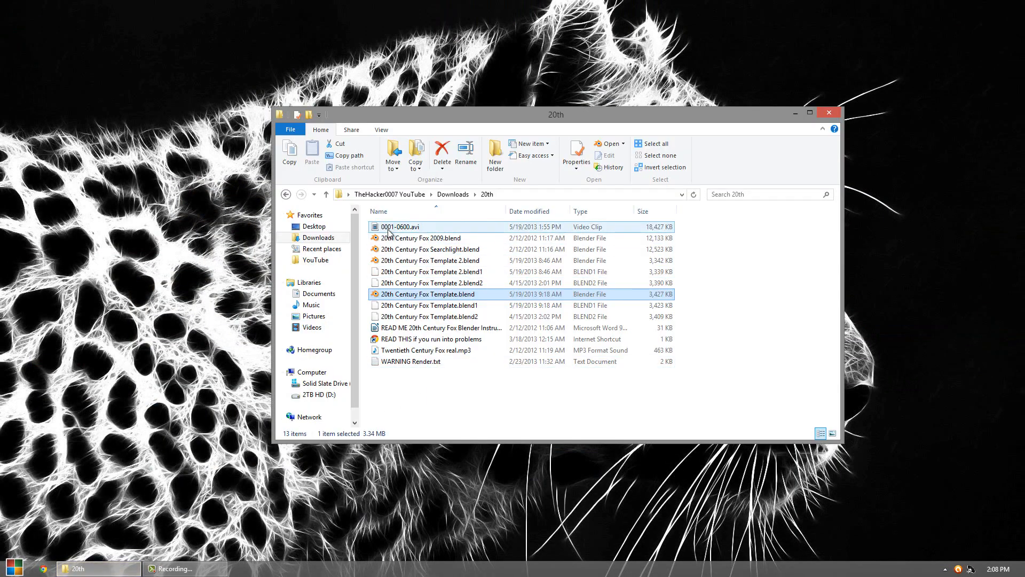
double_click(401, 226)
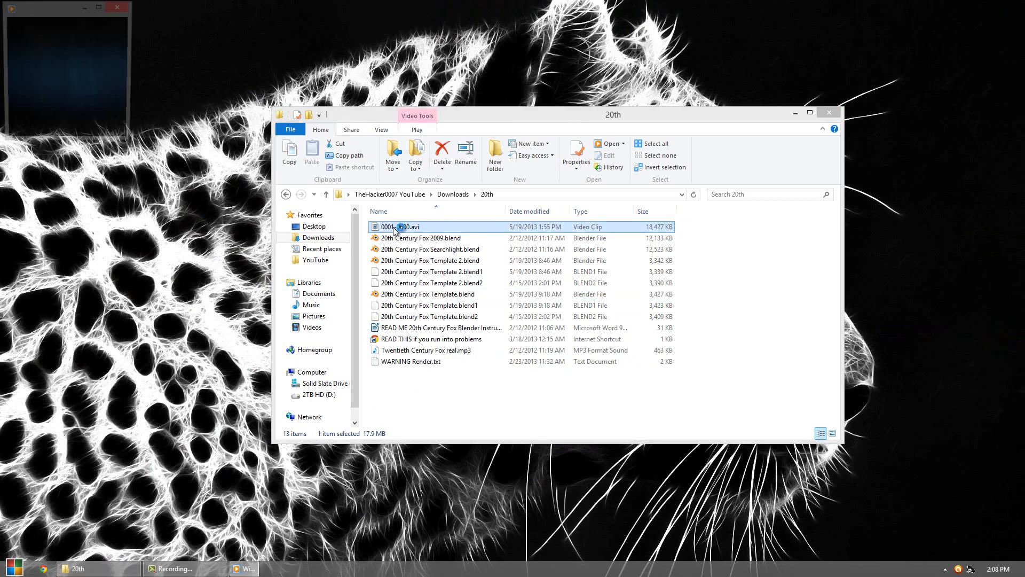
double_click(407, 227)
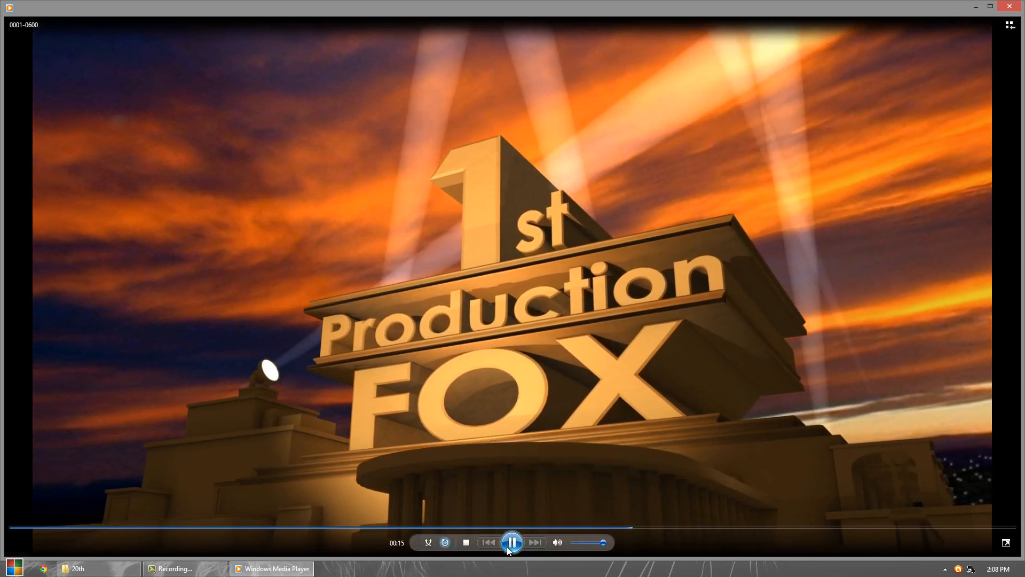
Pause the 1st Production FOX intro at 00:15 in Windows Media Player.
left_click(512, 541)
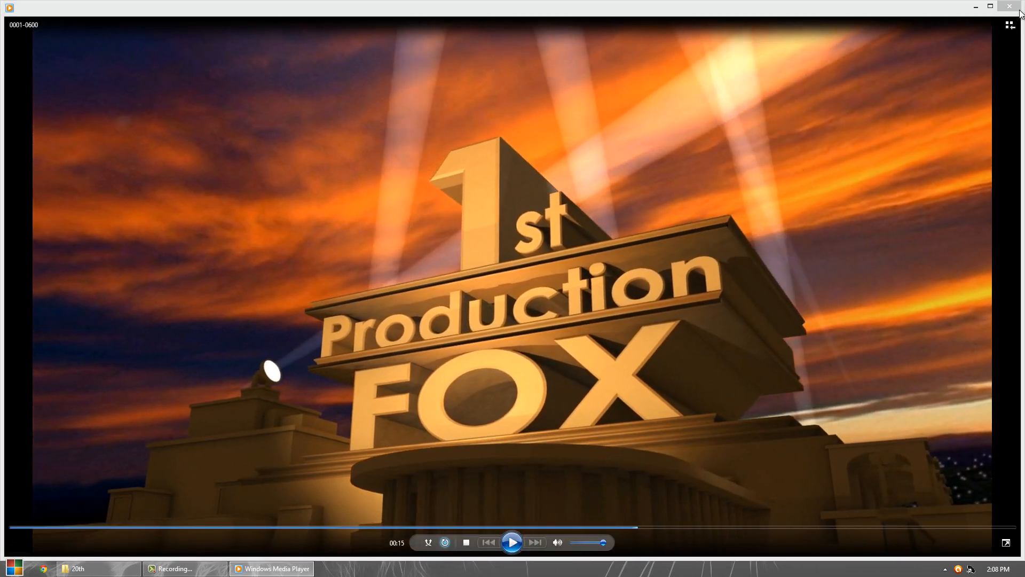